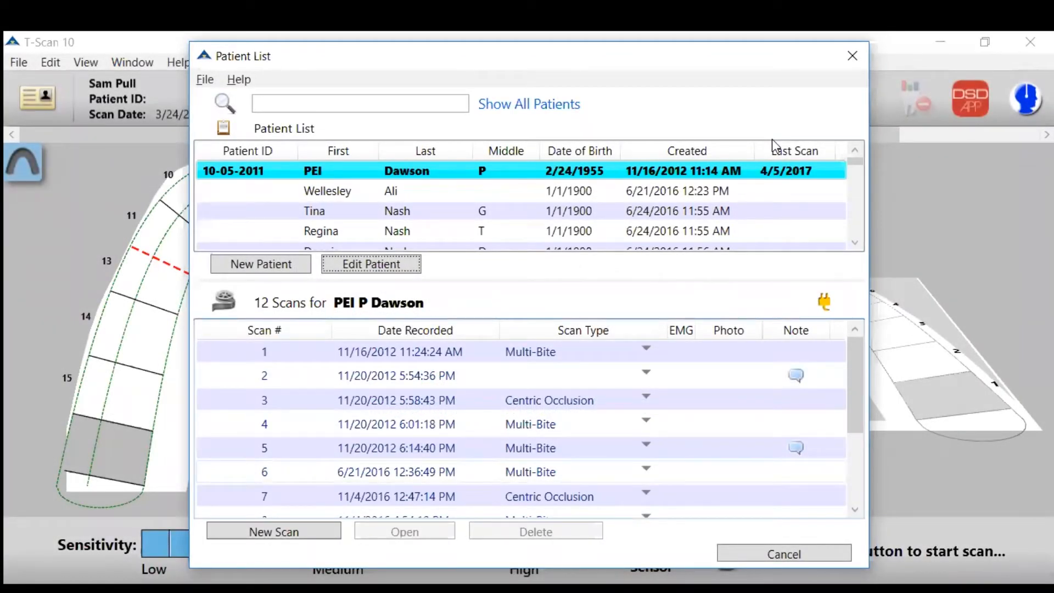
{"action": "mouse_move", "coordinate": [571, 330]}
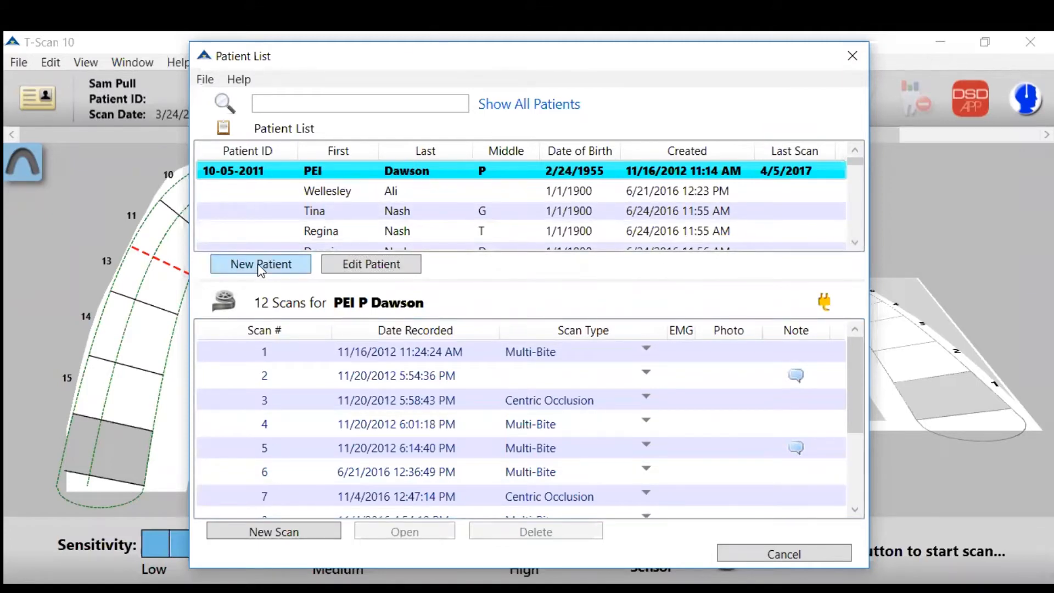
Start a new patient record and enter first name 'Sam', last name 'Pull'.
{"action": "left_click", "coordinate": [260, 264]}
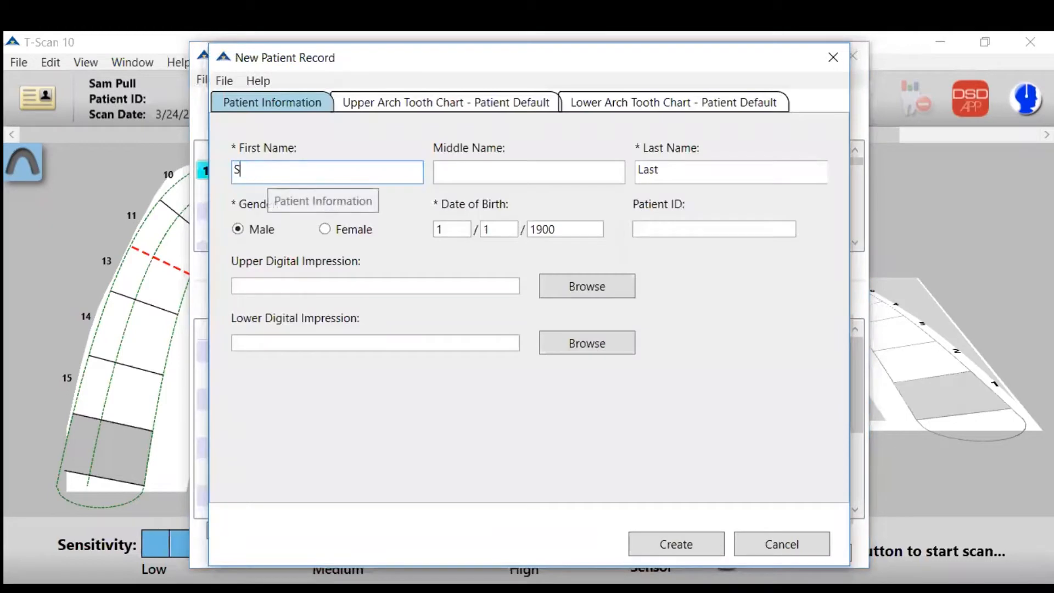
{"action": "type", "text": "am"}
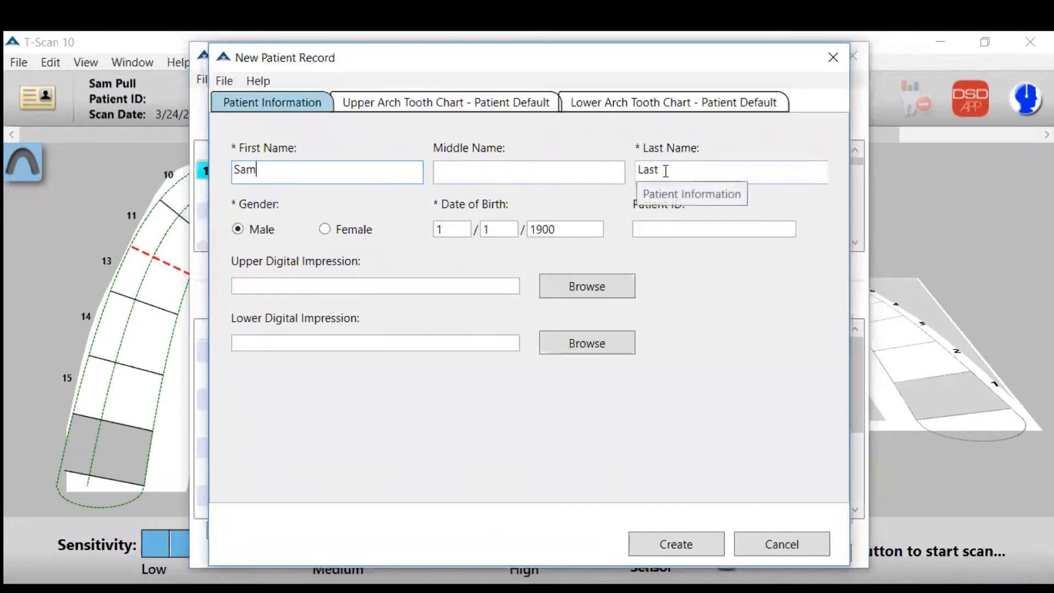
{"action": "type", "text": "Pu"}
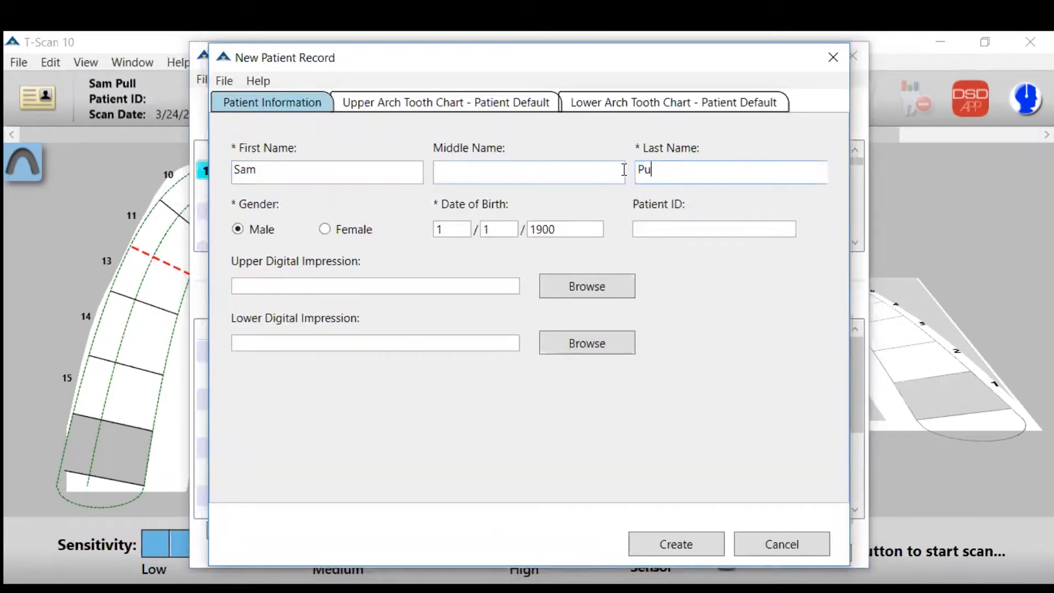
{"action": "type", "text": "ll"}
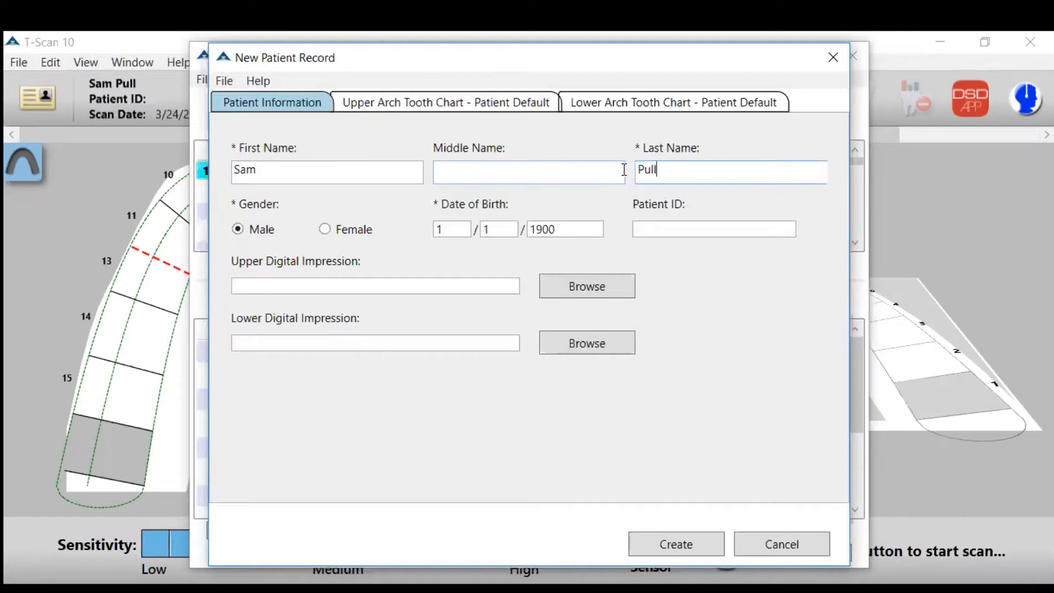
{"action": "mouse_move", "coordinate": [489, 223]}
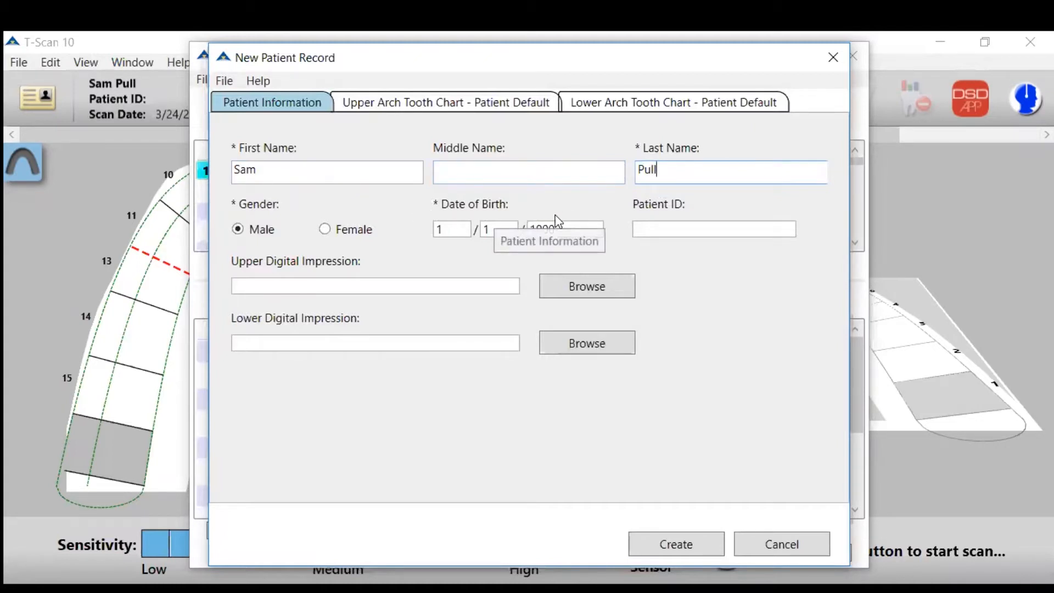
{"action": "mouse_move", "coordinate": [311, 221]}
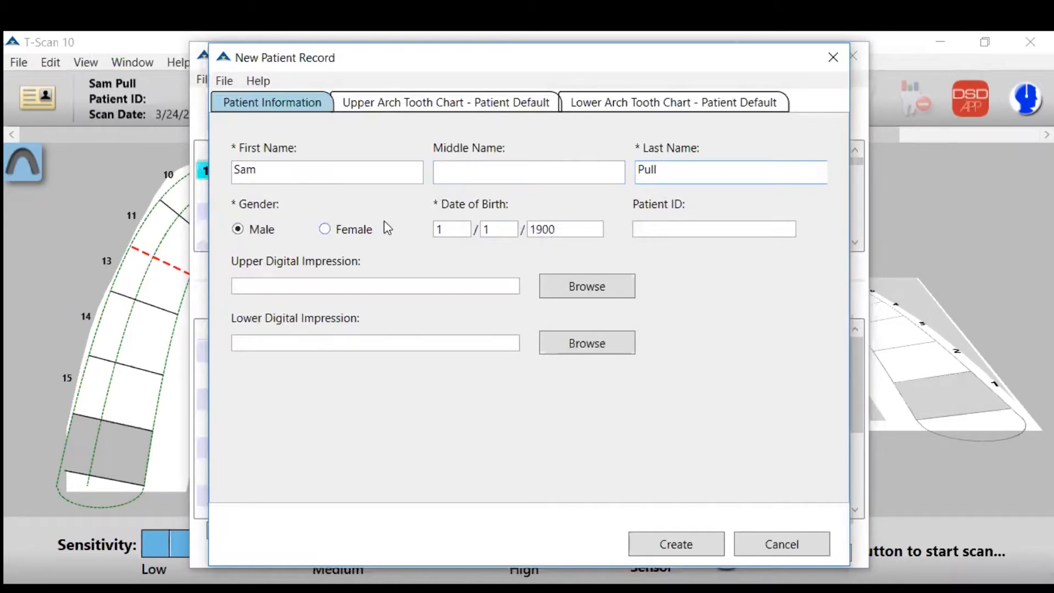
{"action": "mouse_move", "coordinate": [430, 104]}
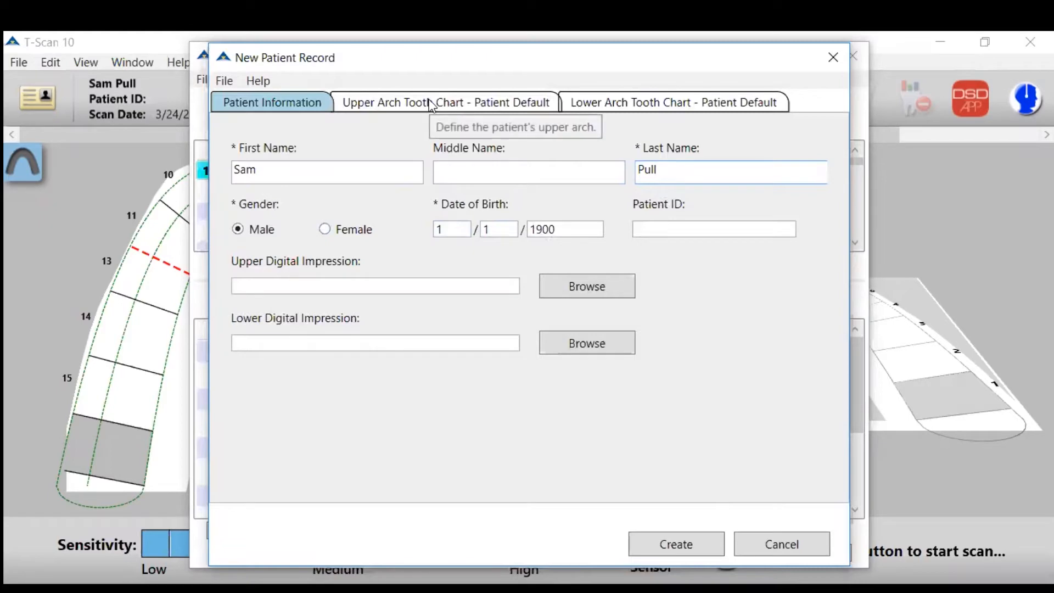
Set upper central incisor width to 9 mm and mark teeth 1 and 16 as Missing Open.
{"action": "left_click", "coordinate": [445, 102]}
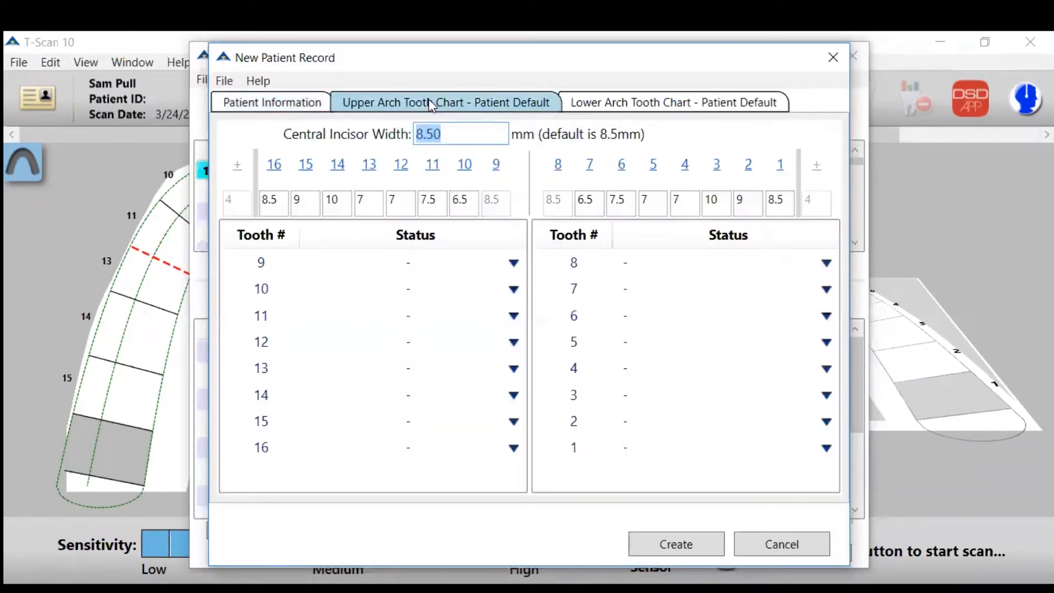
{"action": "type", "text": "9"}
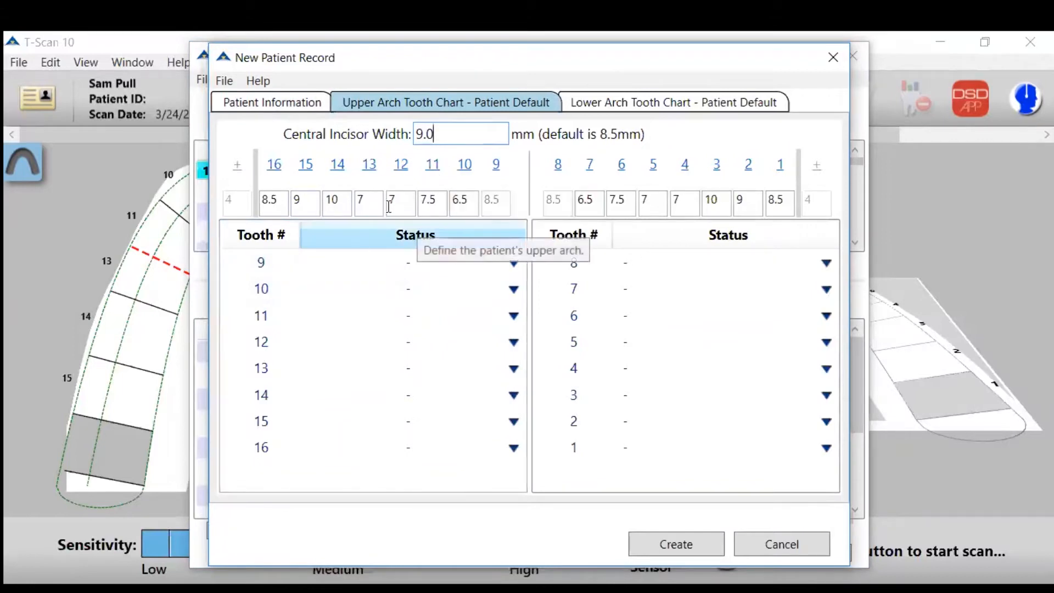
{"action": "mouse_move", "coordinate": [811, 443]}
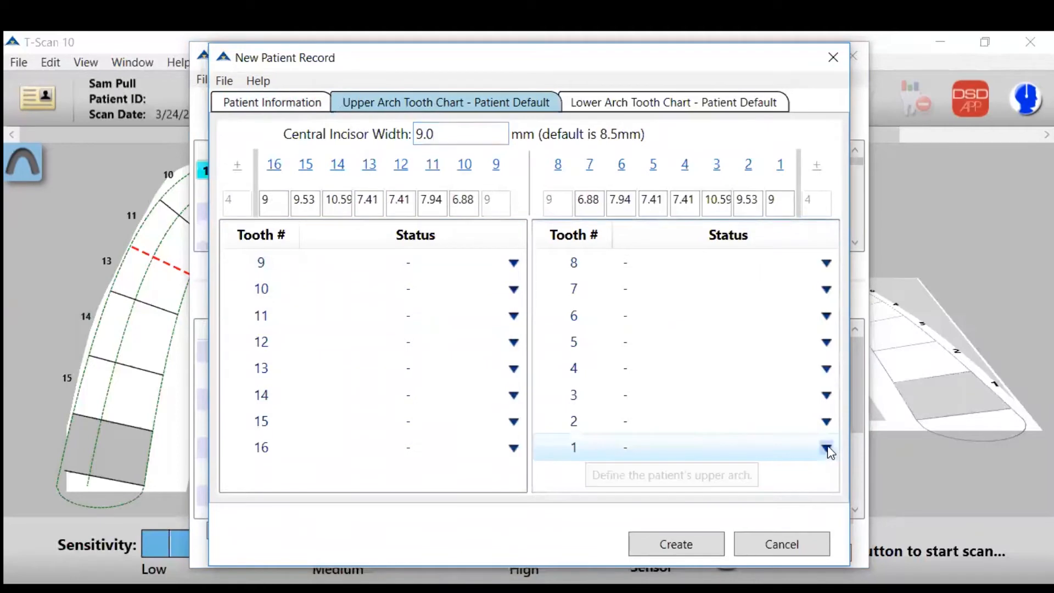
{"action": "left_click", "coordinate": [826, 447]}
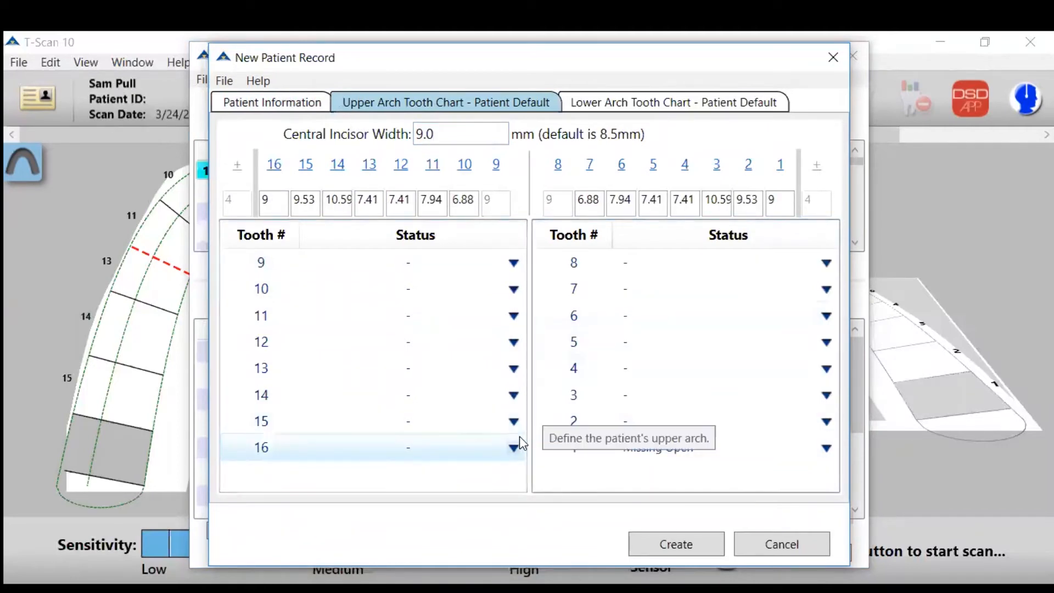
{"action": "left_click", "coordinate": [514, 447]}
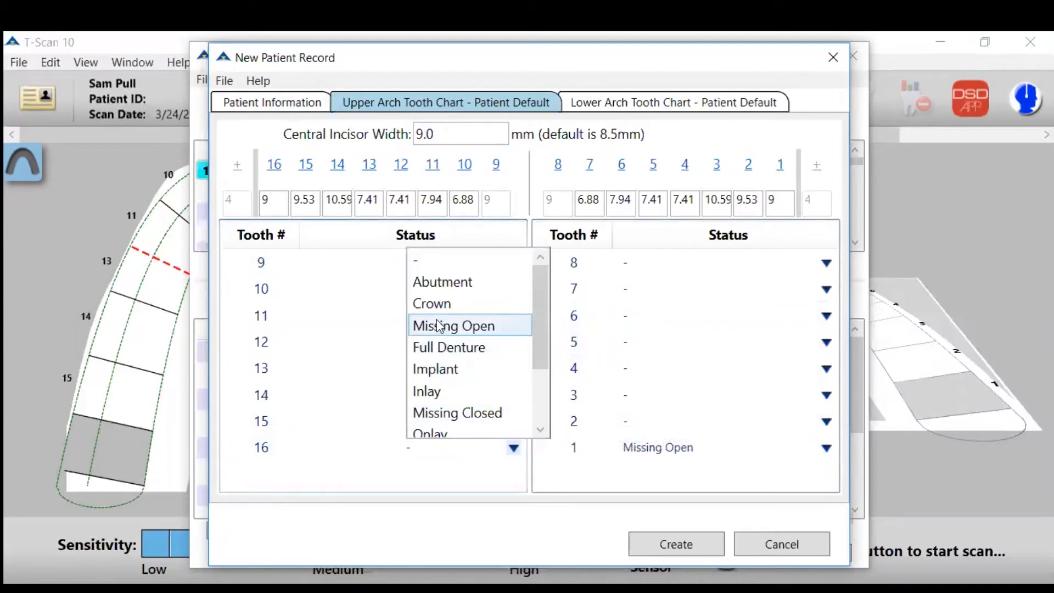
{"action": "left_click", "coordinate": [453, 326]}
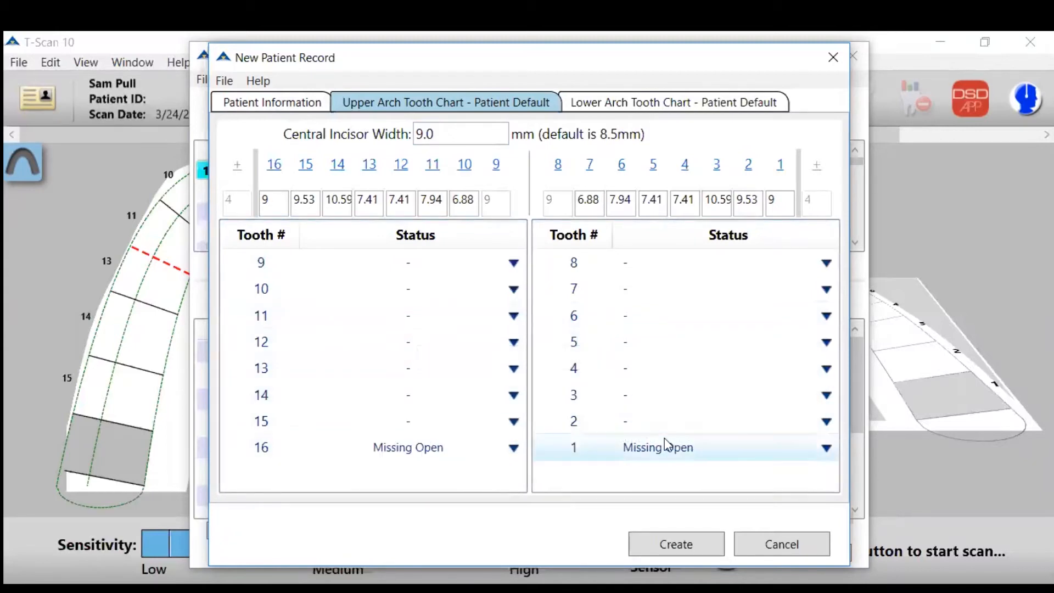
{"action": "mouse_move", "coordinate": [411, 342]}
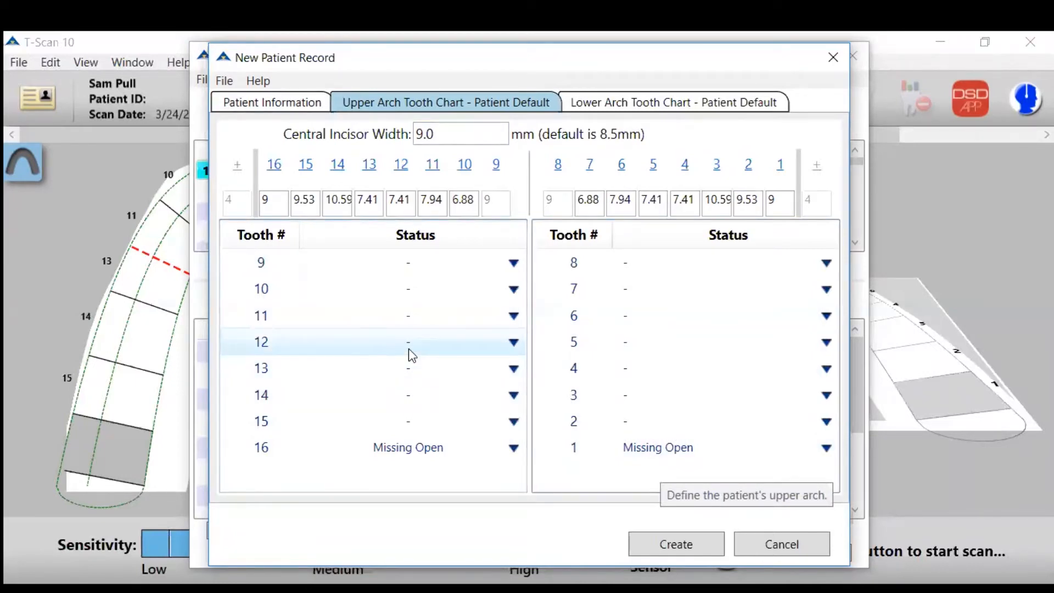
{"action": "mouse_move", "coordinate": [475, 351]}
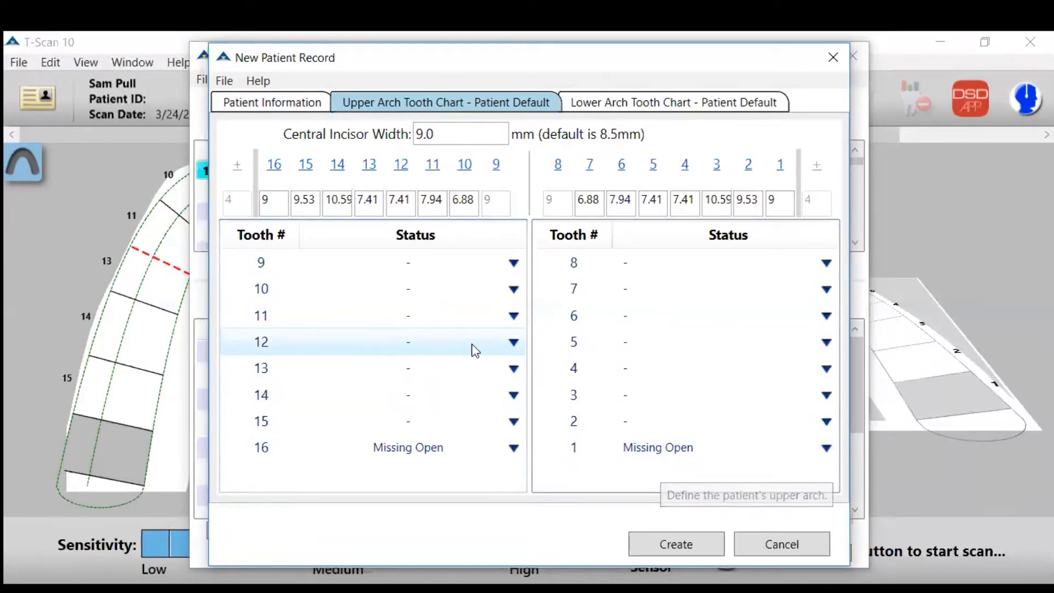
Mark upper teeth 12 and 5 as Missing Closed.
{"action": "left_click", "coordinate": [514, 342]}
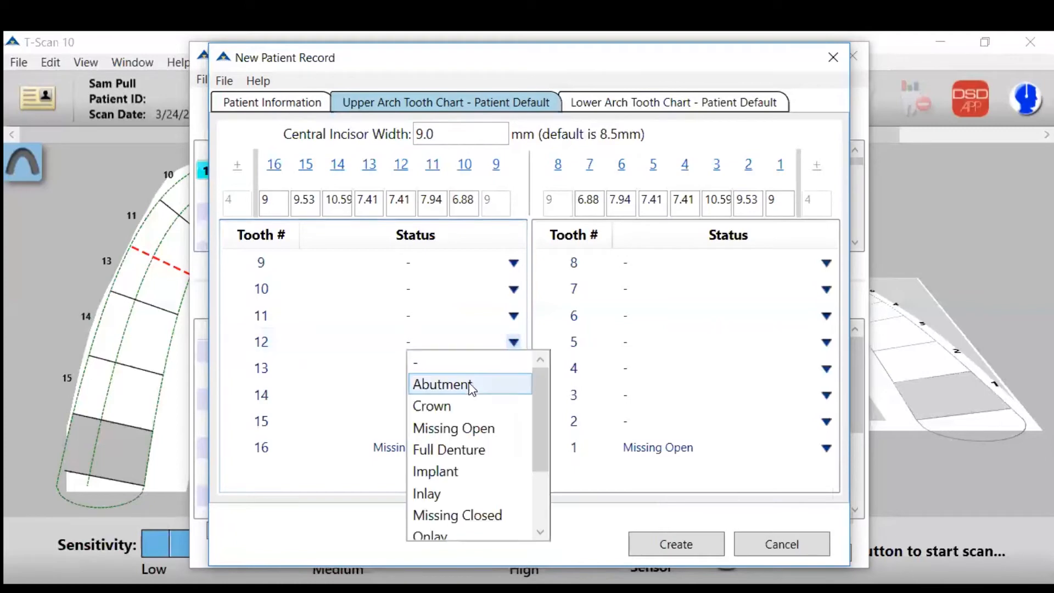
{"action": "left_click", "coordinate": [457, 515]}
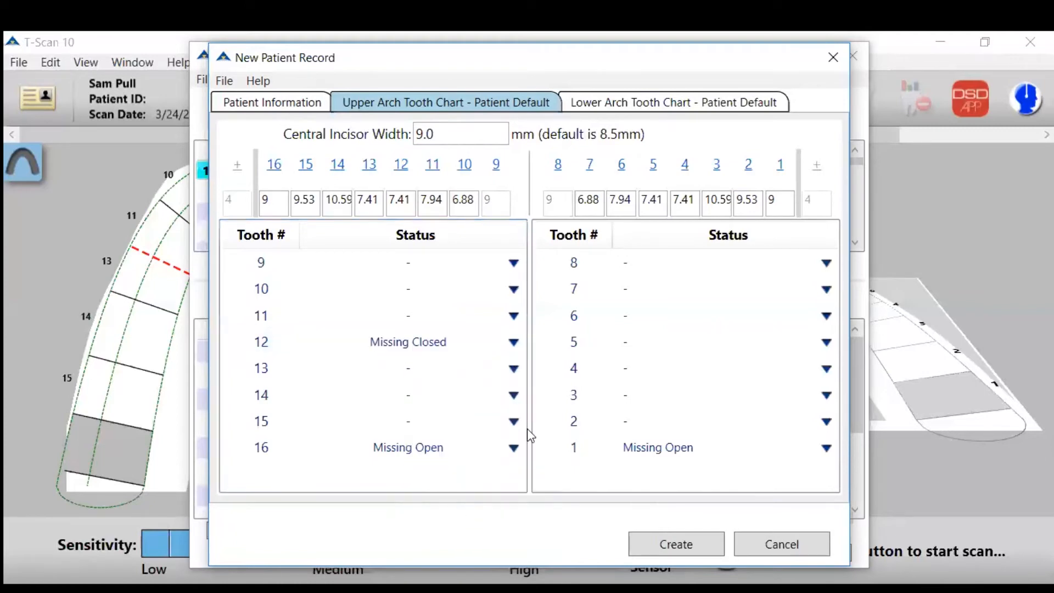
{"action": "left_click", "coordinate": [826, 342]}
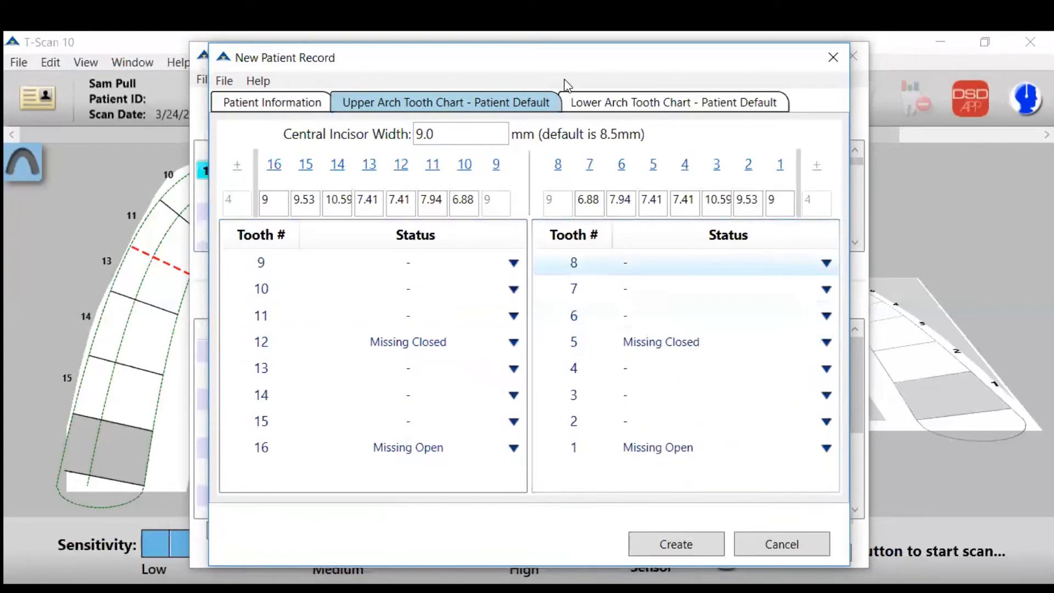
On the lower arch chart mark teeth 17 and 32 Missing Open and tooth 23 as Implant.
{"action": "left_click", "coordinate": [673, 102]}
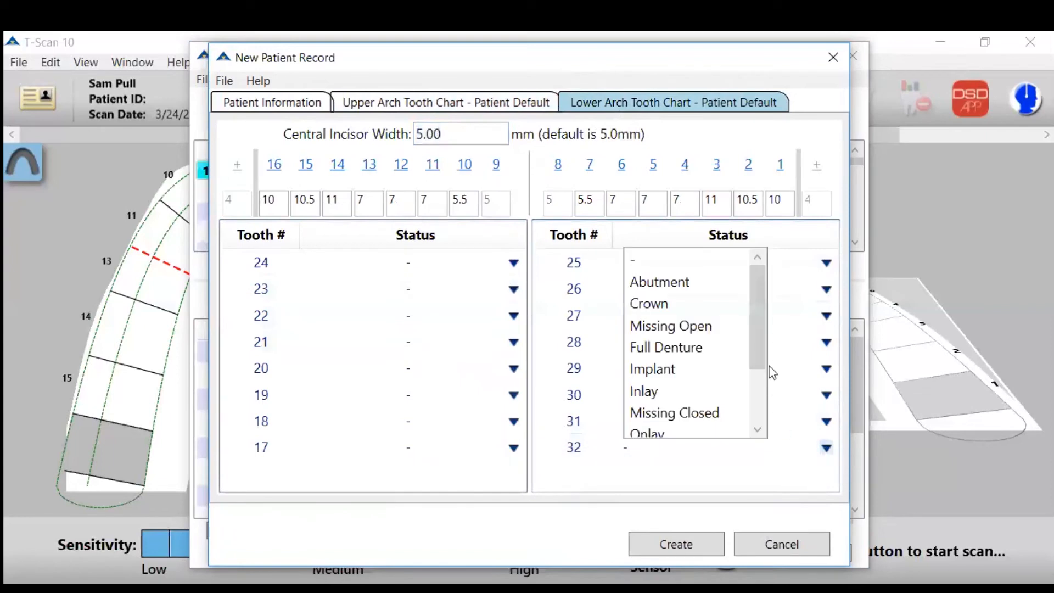
{"action": "left_click", "coordinate": [670, 325]}
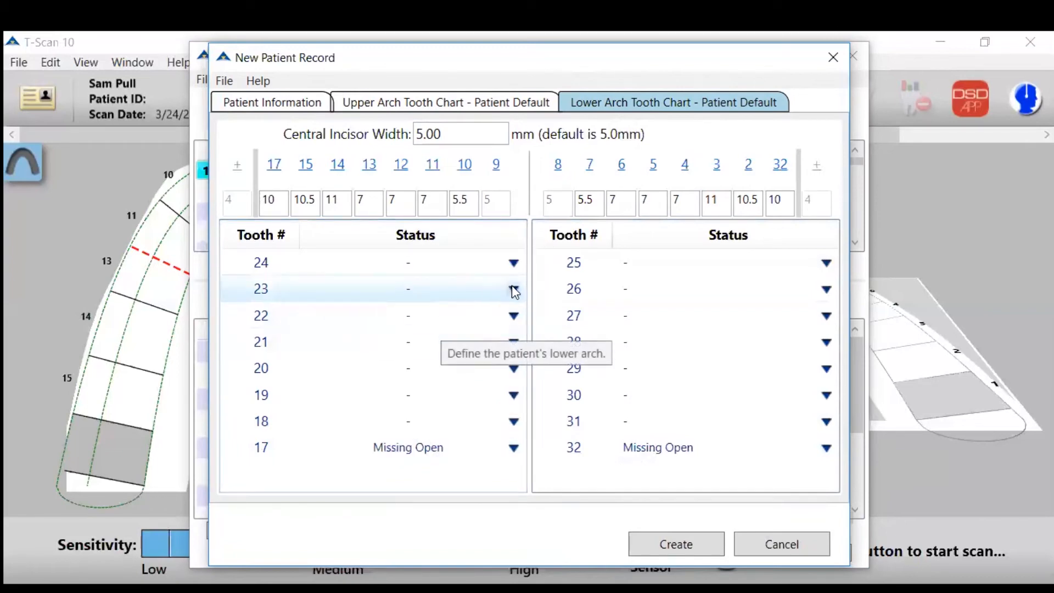
{"action": "left_click", "coordinate": [513, 289]}
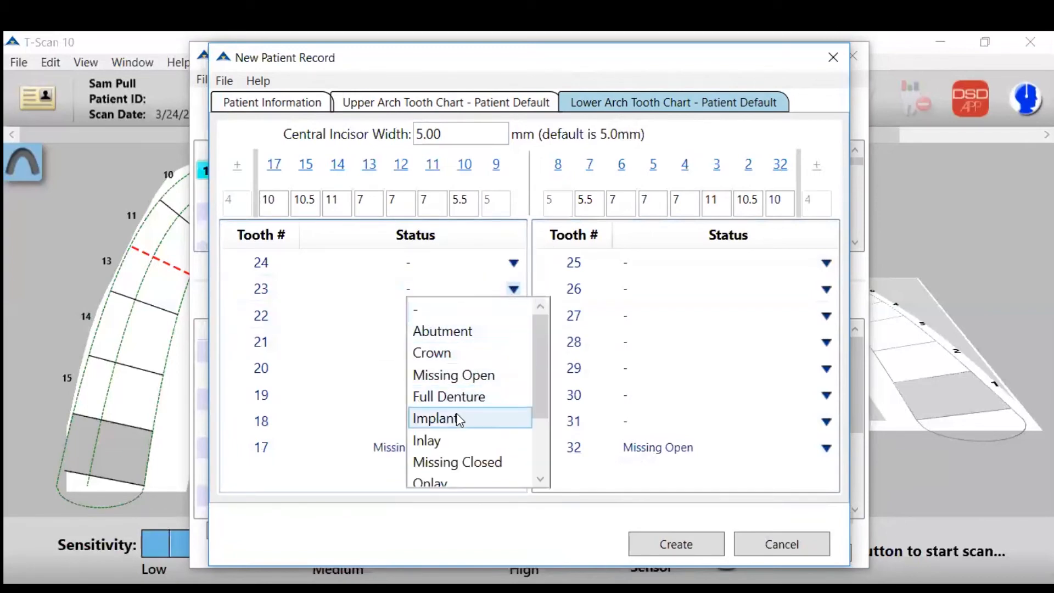
{"action": "left_click", "coordinate": [436, 417]}
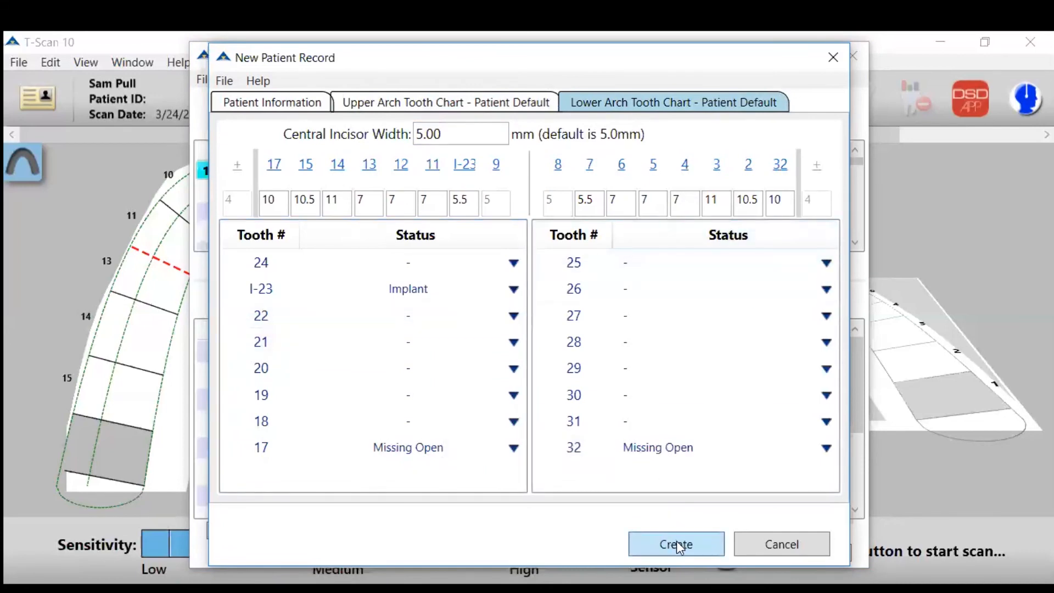
Create patient Sam Pull and start a new scan, leaving the scan screen ready to record.
{"action": "left_click", "coordinate": [676, 543]}
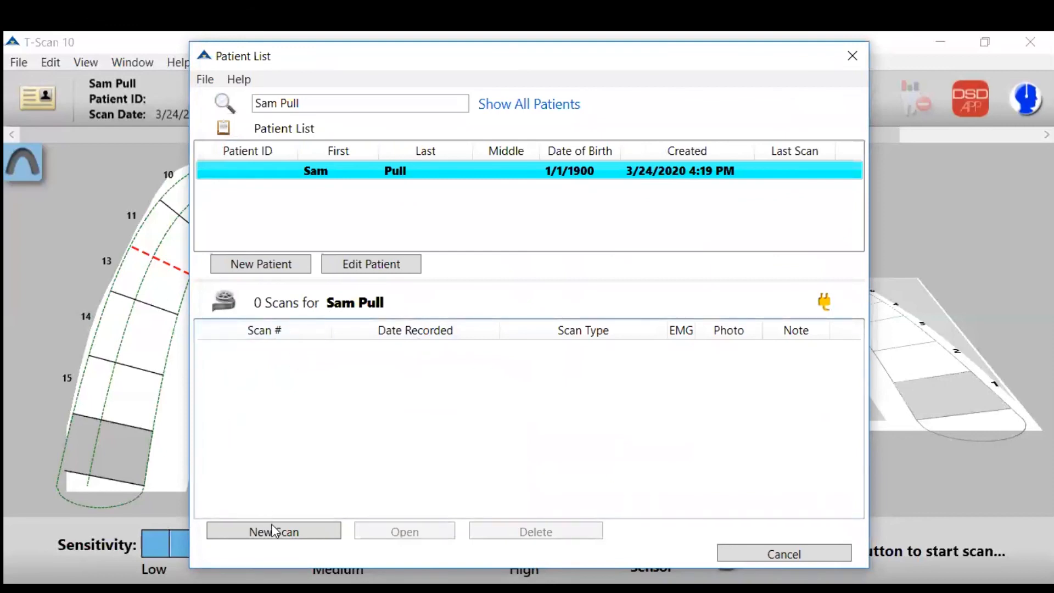
{"action": "left_click", "coordinate": [274, 532]}
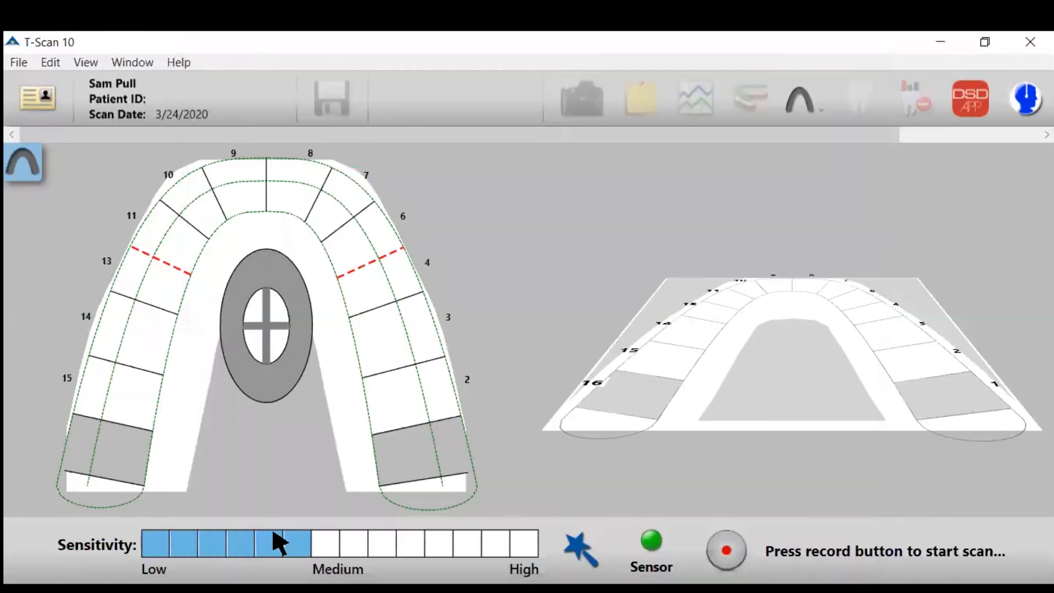